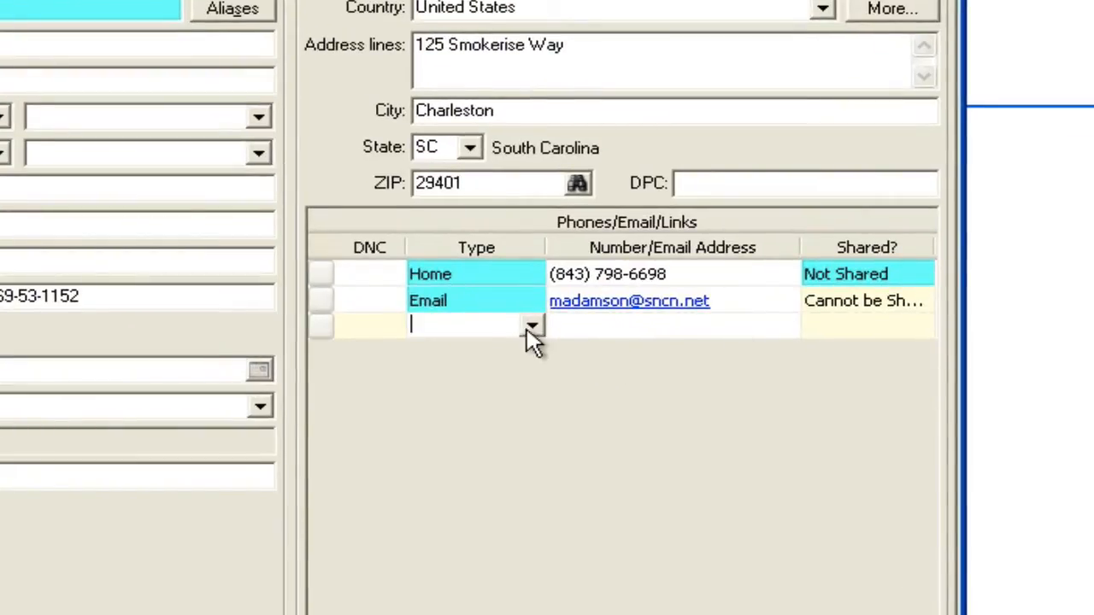
{"action": "mouse_move", "coordinate": [526, 350]}
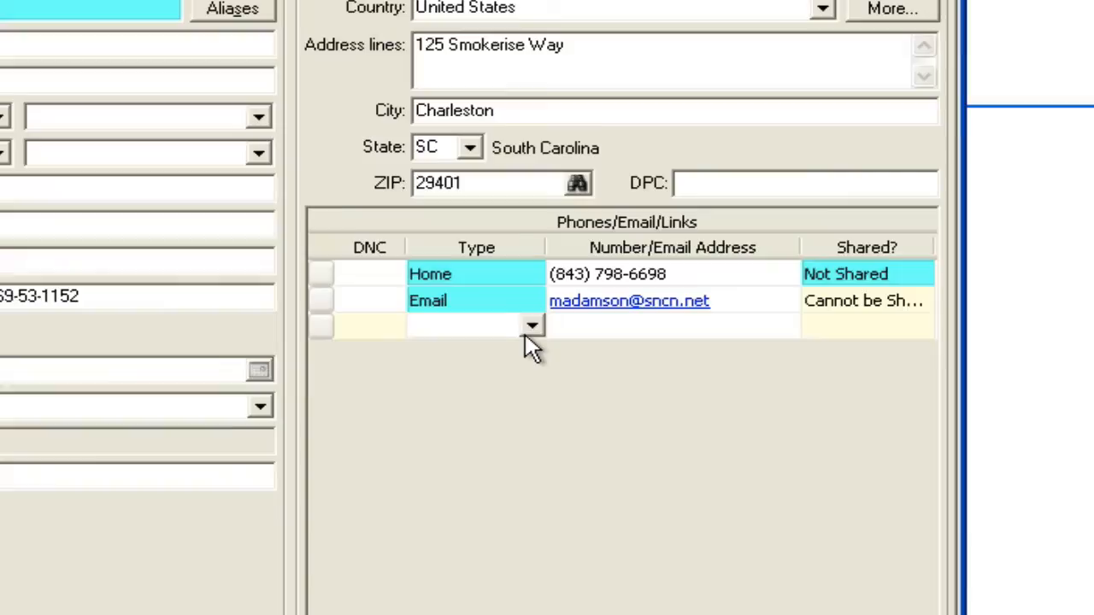
{"action": "mouse_move", "coordinate": [665, 439]}
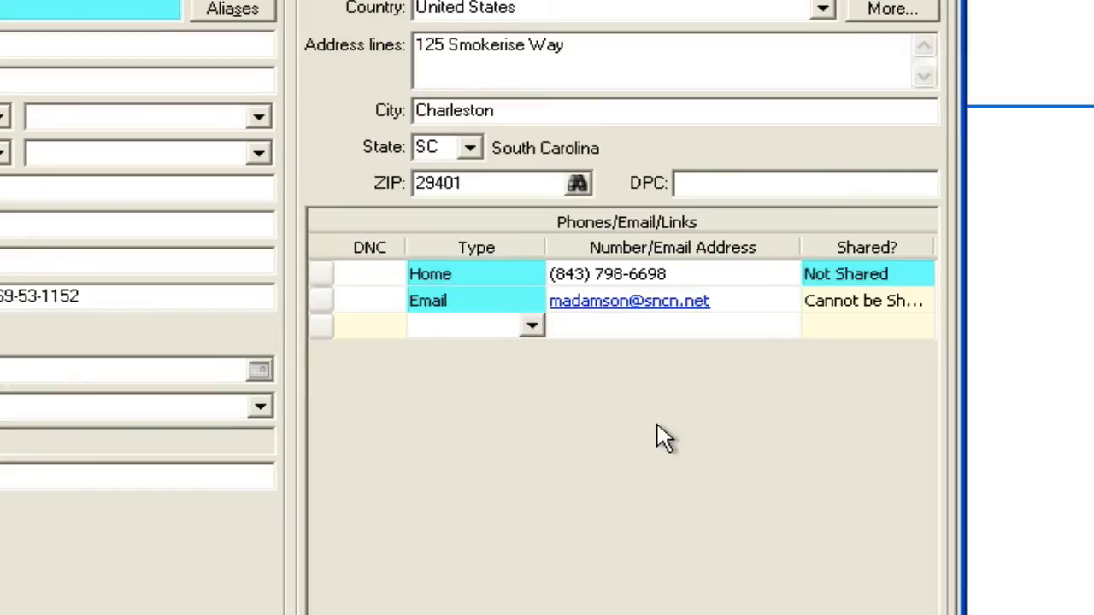
{"action": "mouse_move", "coordinate": [525, 235]}
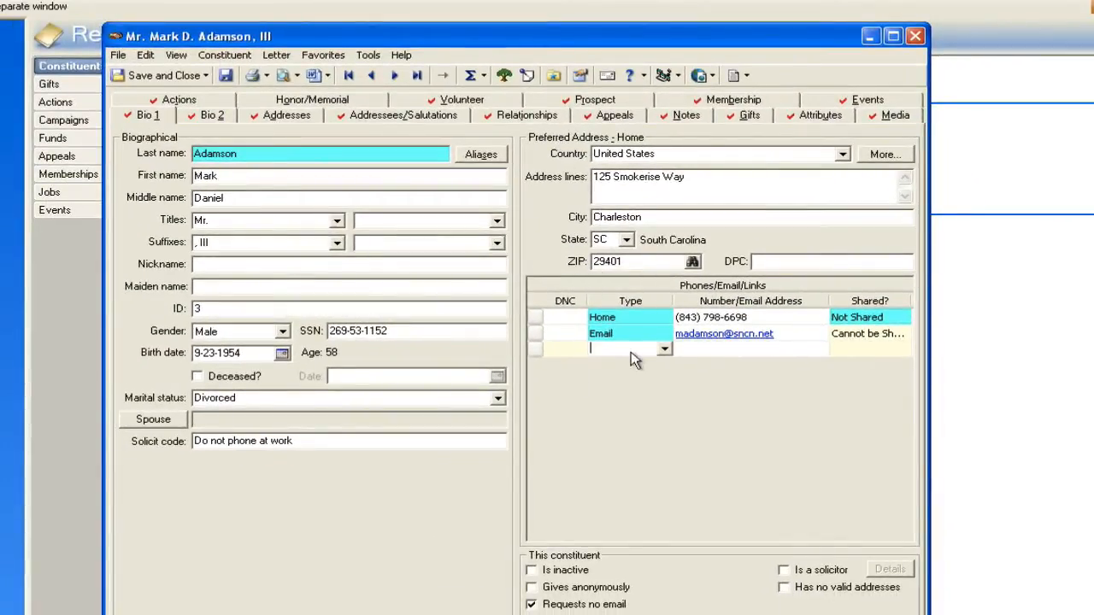
Set the Home2 phone type's number format to <None> and assign Home2 to the new row.
{"action": "left_click", "coordinate": [623, 333]}
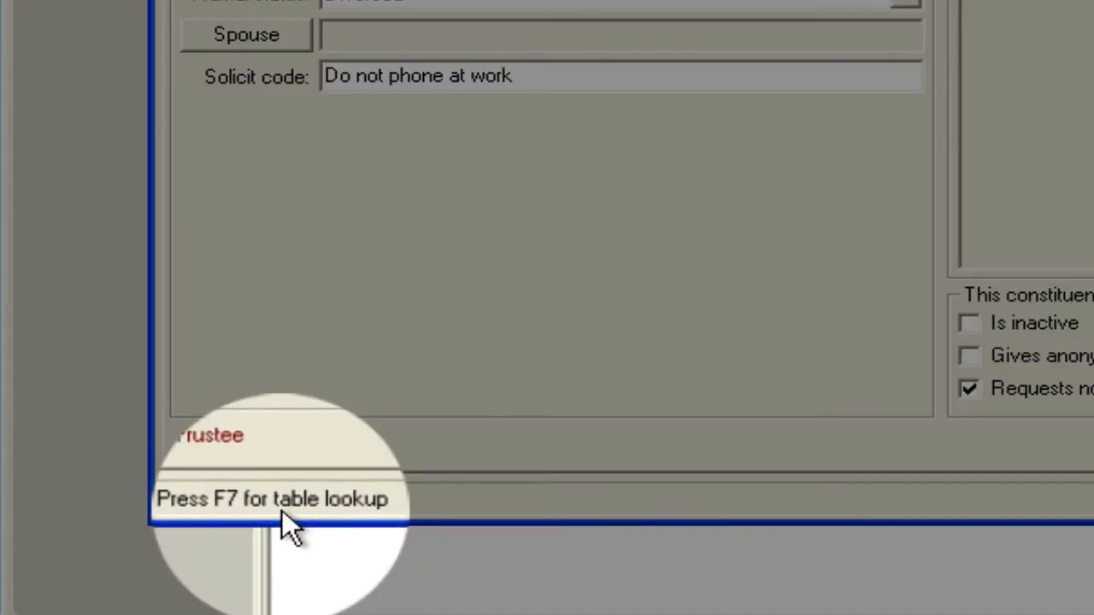
{"action": "key", "text": "f7"}
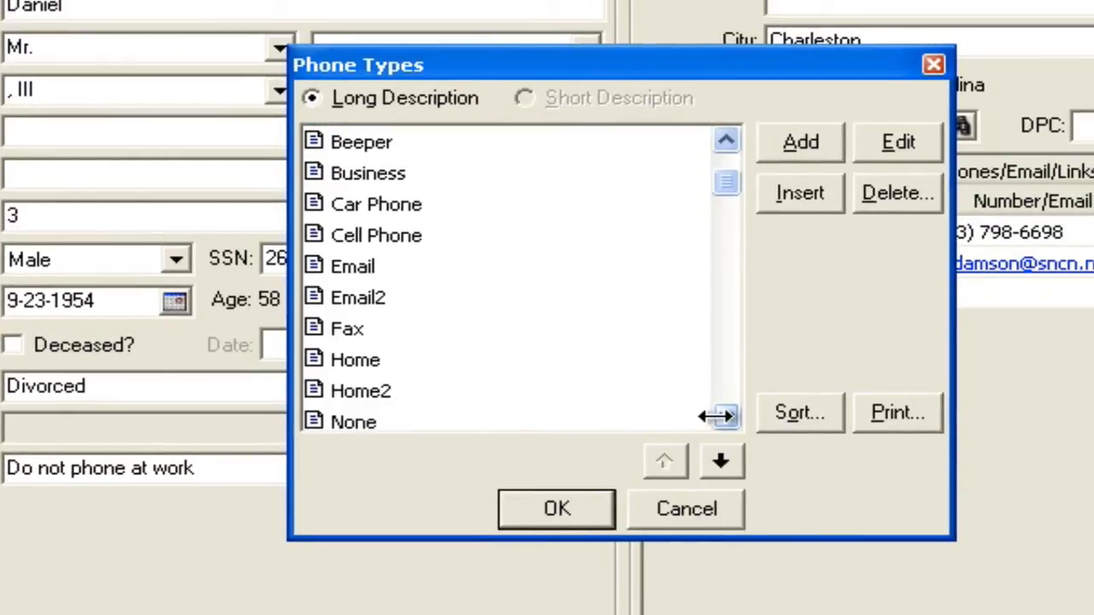
{"action": "scroll", "scroll_direction": "down", "scroll_amount": 3}
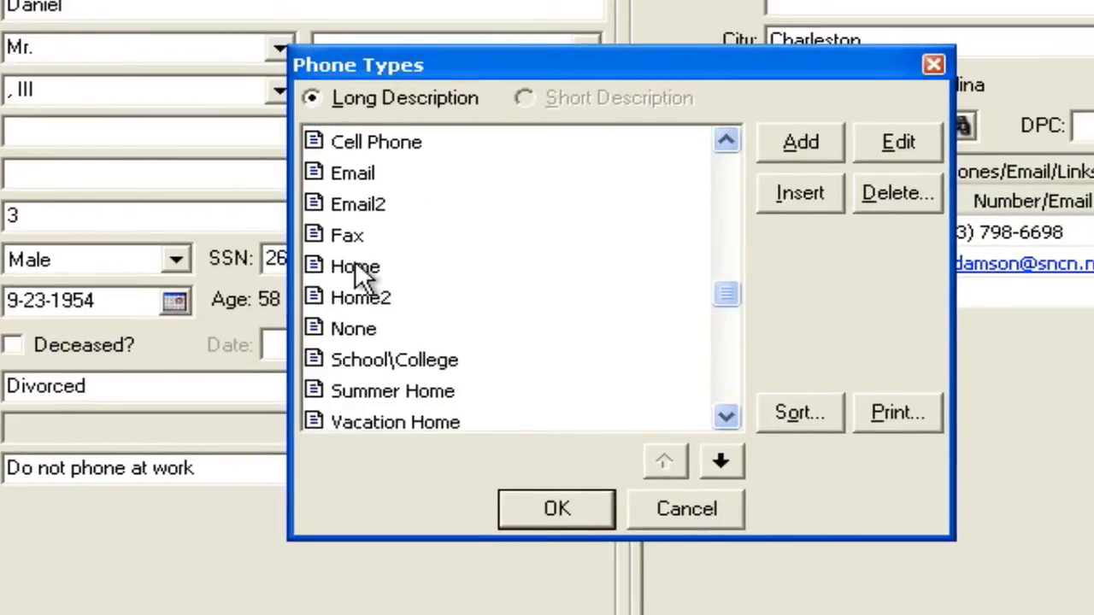
{"action": "left_click", "coordinate": [360, 296]}
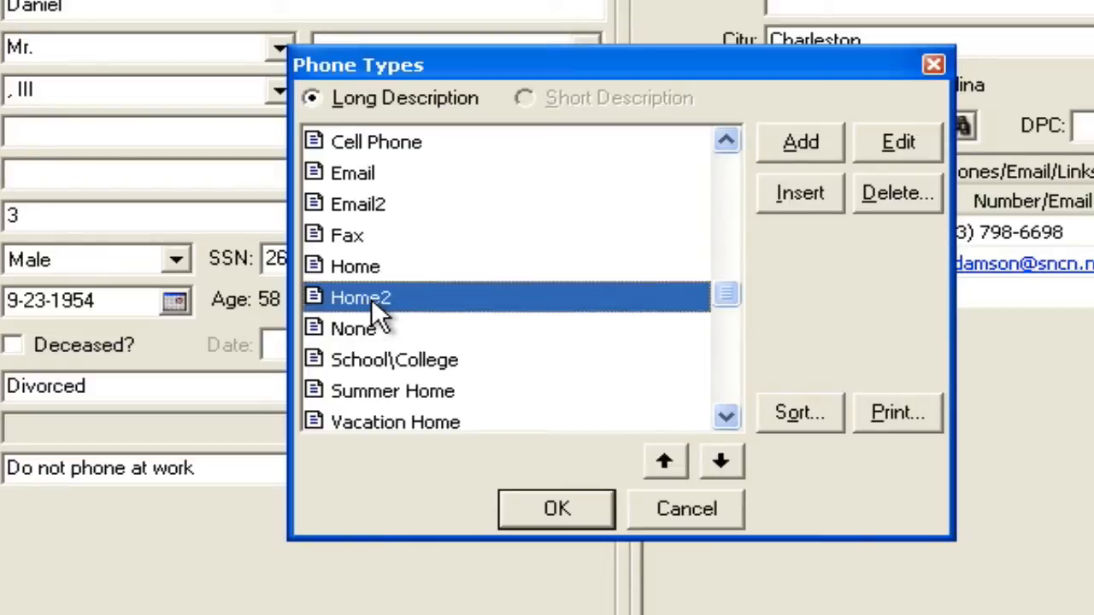
{"action": "mouse_move", "coordinate": [897, 142]}
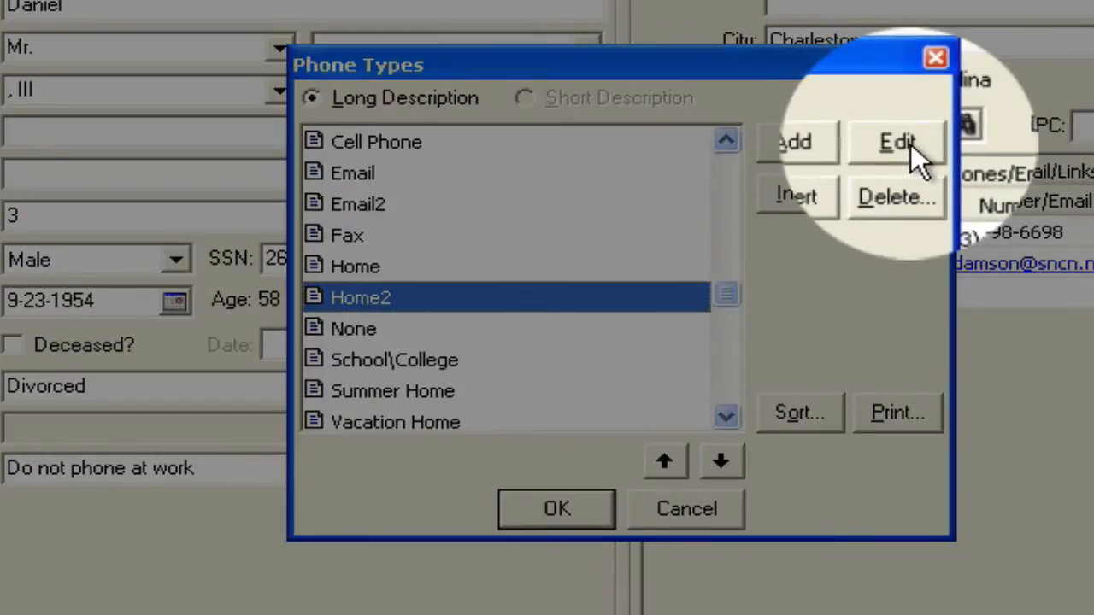
{"action": "left_click", "coordinate": [896, 142]}
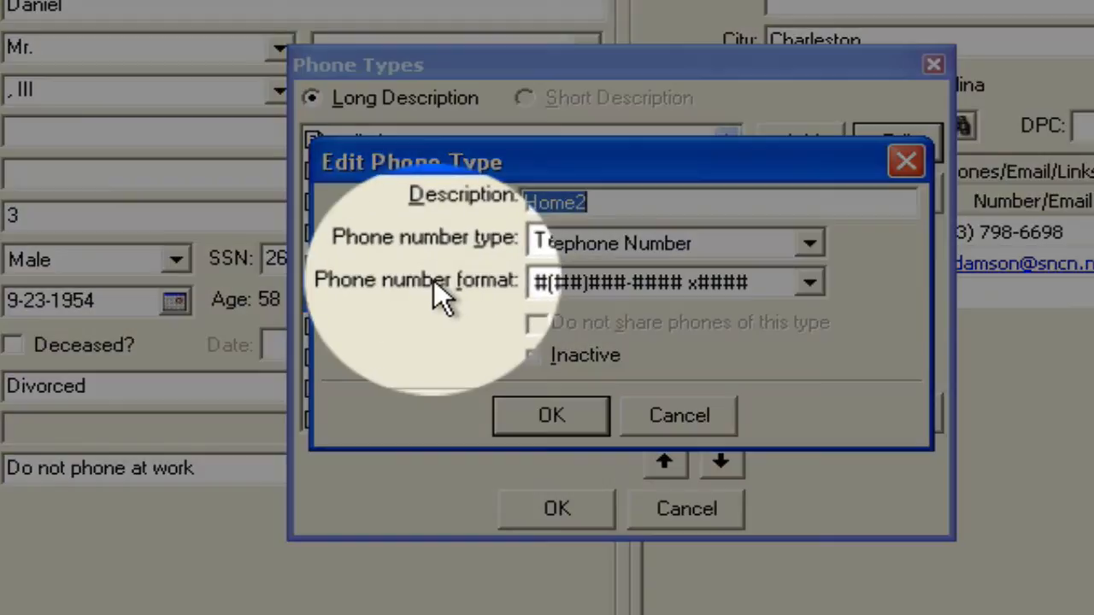
{"action": "left_click", "coordinate": [808, 282]}
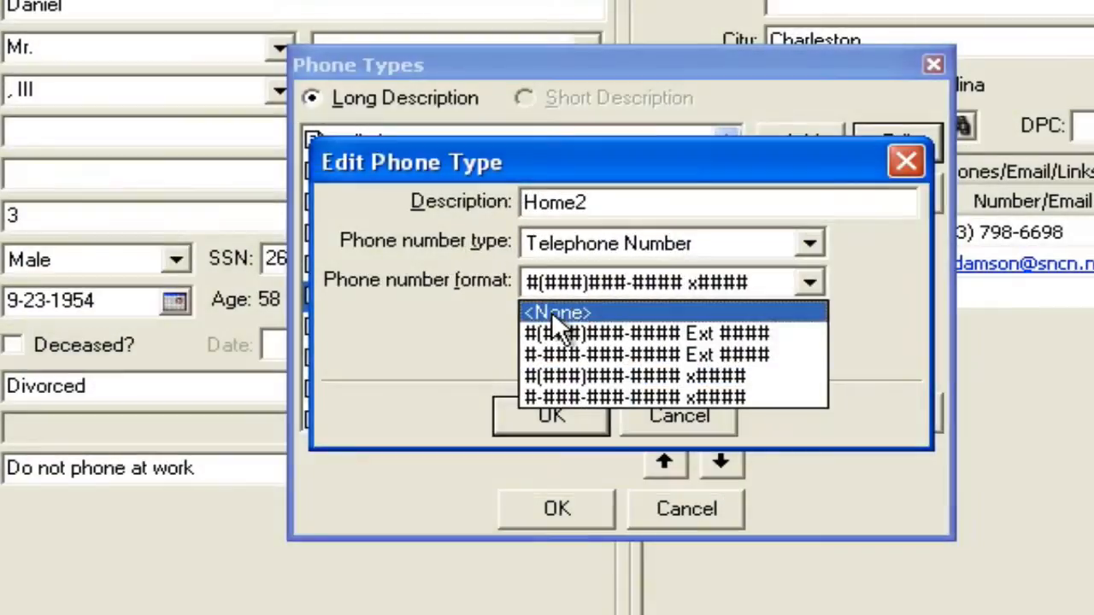
{"action": "left_click", "coordinate": [555, 312]}
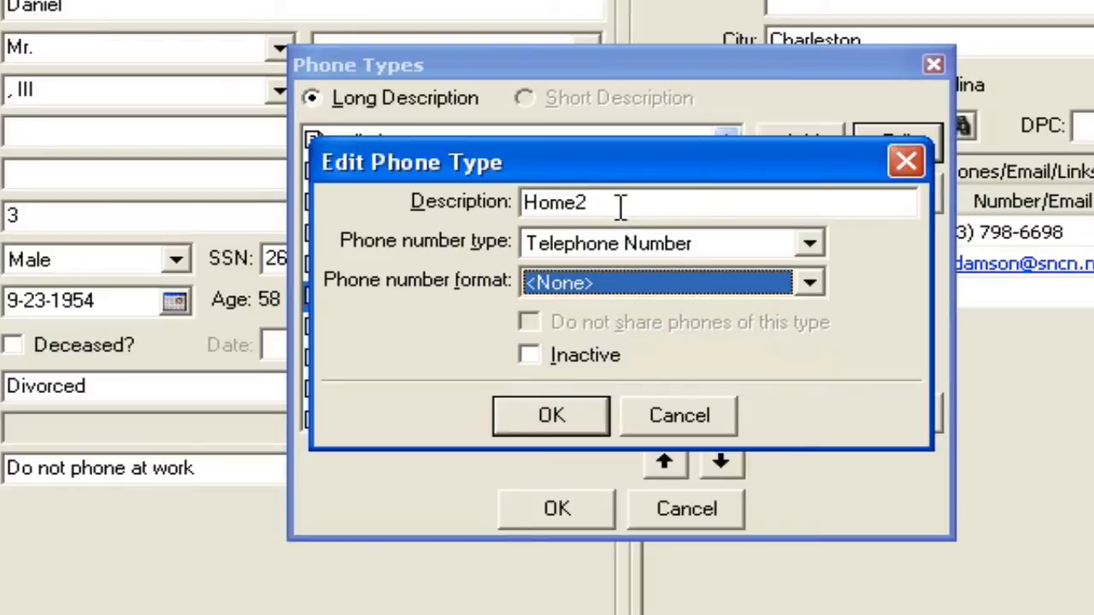
{"action": "left_click", "coordinate": [550, 415]}
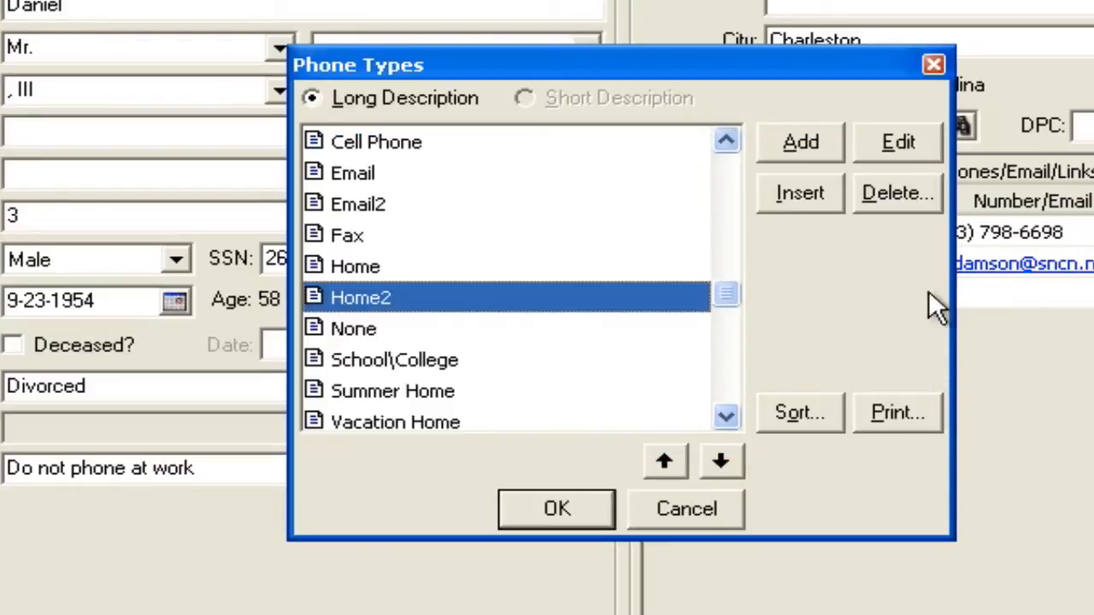
{"action": "left_click", "coordinate": [555, 509]}
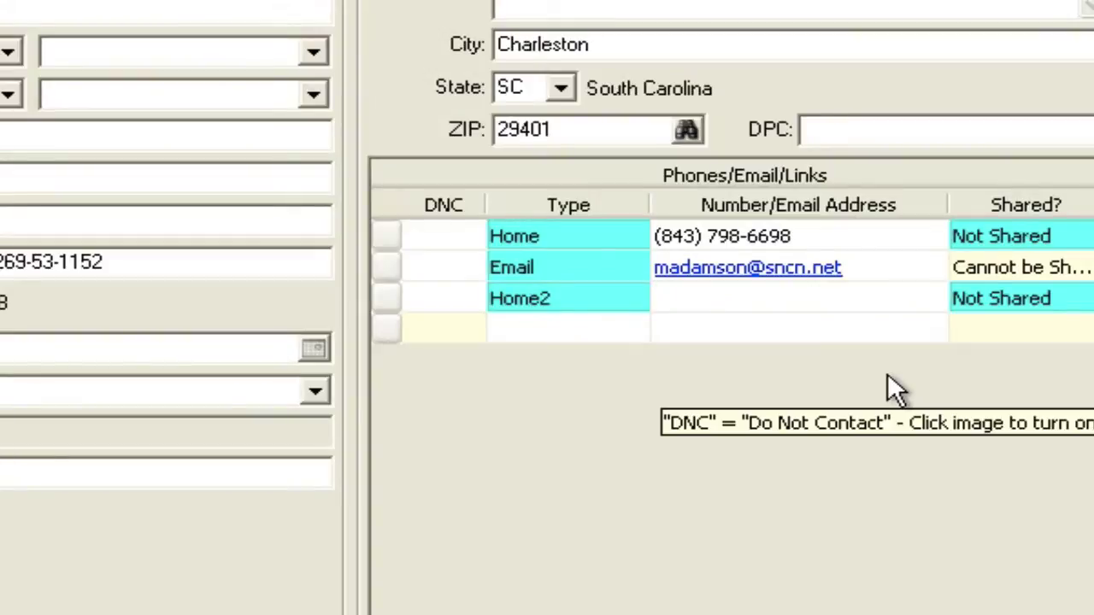
{"action": "type", "text": "415555"}
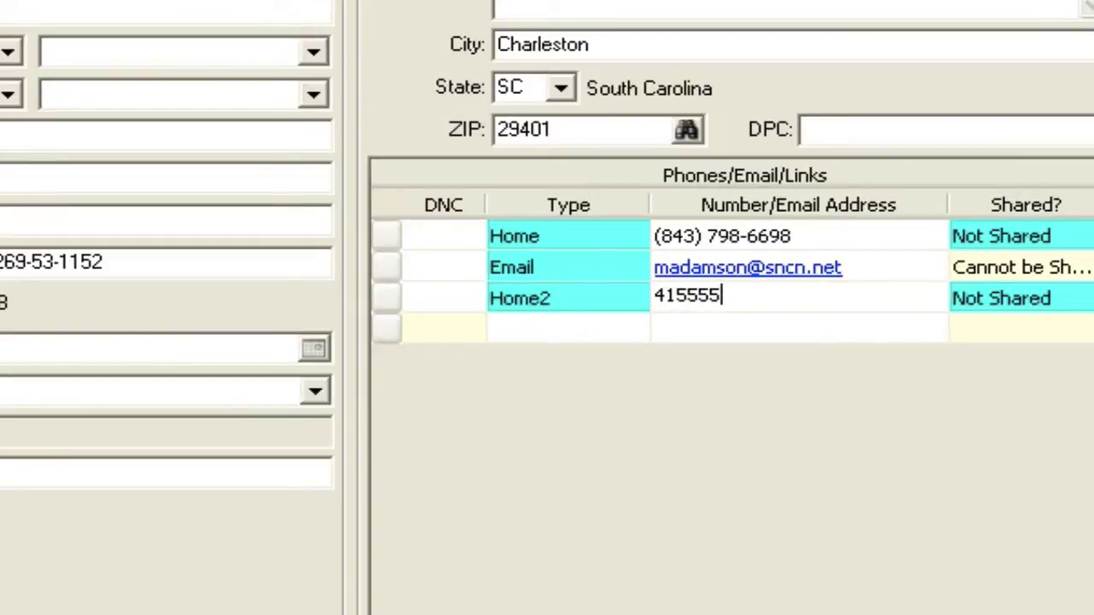
{"action": "type", "text": "1212"}
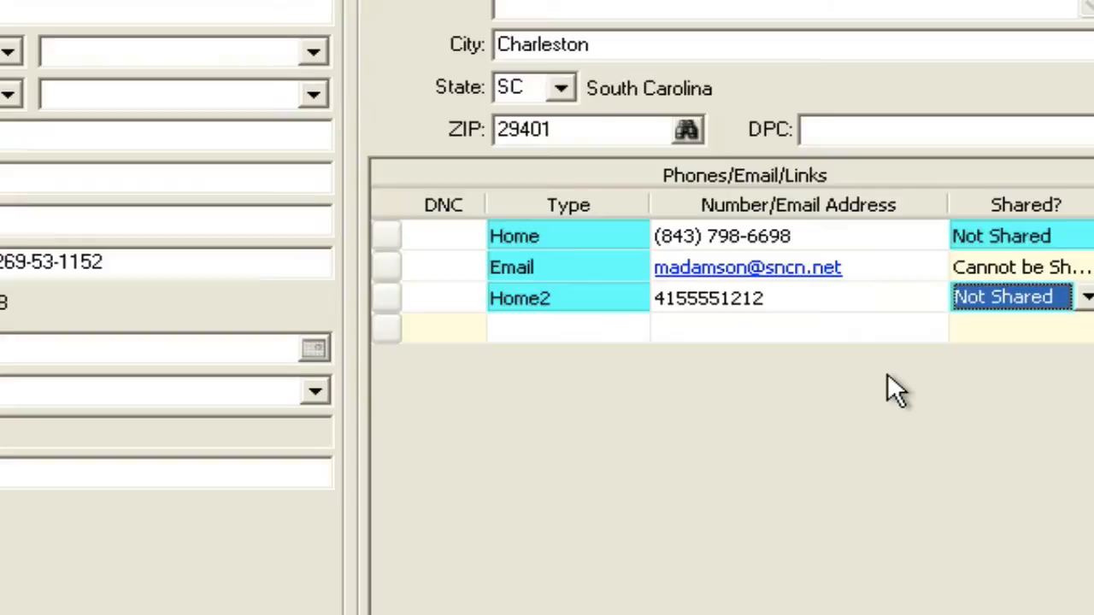
{"action": "mouse_move", "coordinate": [782, 312]}
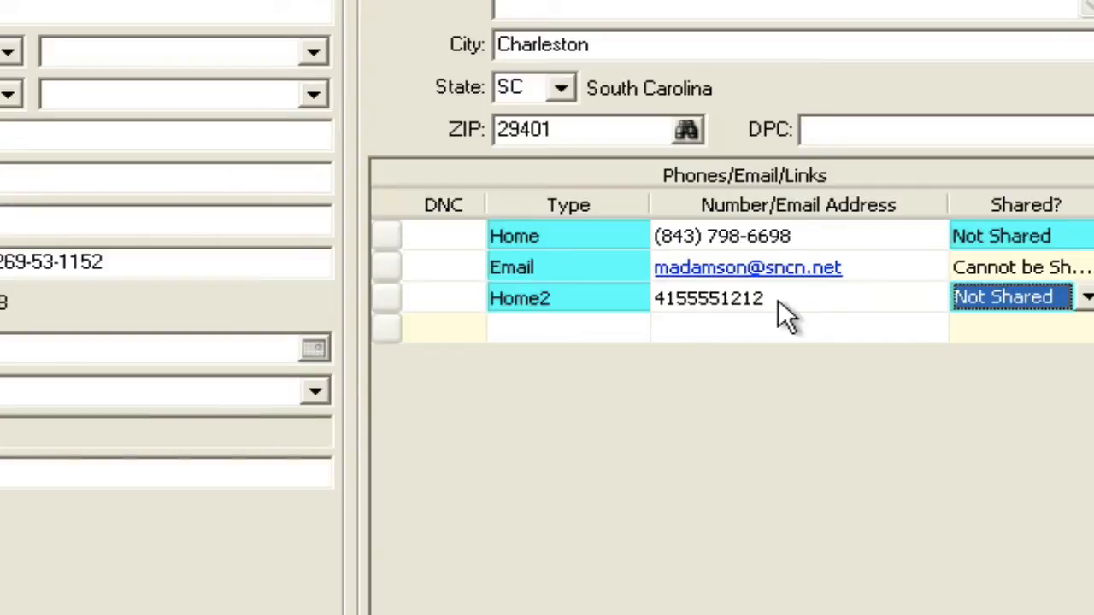
{"action": "mouse_move", "coordinate": [761, 308]}
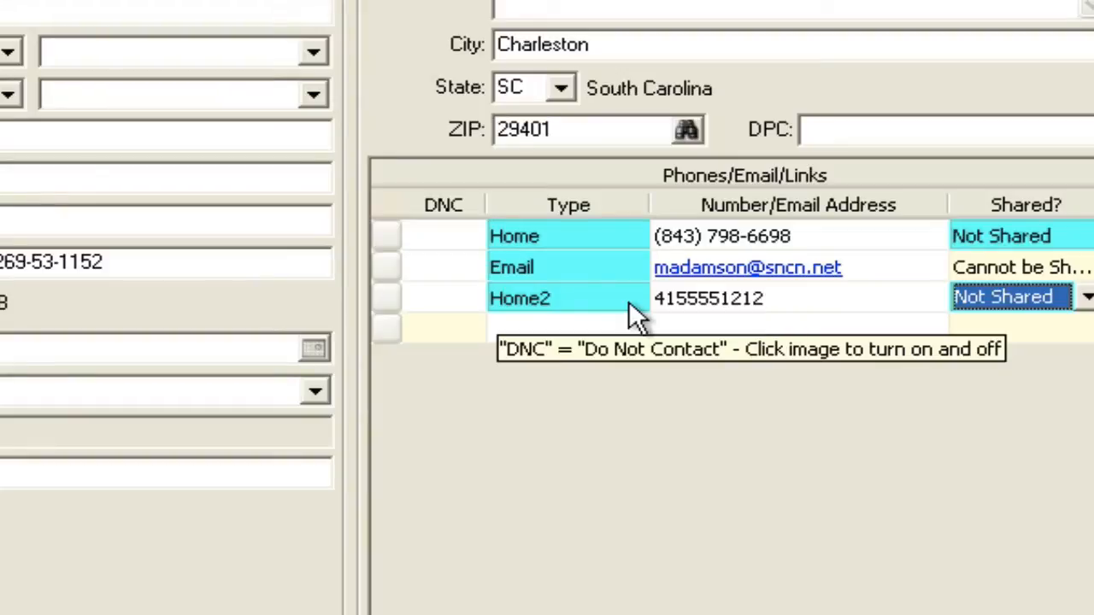
{"action": "left_click", "coordinate": [547, 297]}
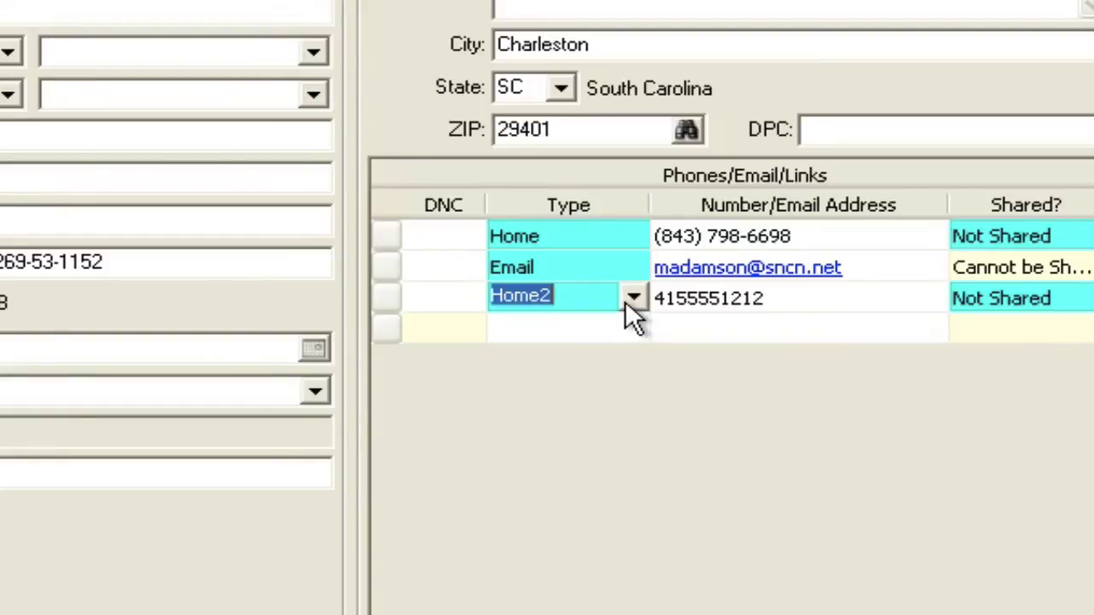
{"action": "left_click", "coordinate": [633, 297]}
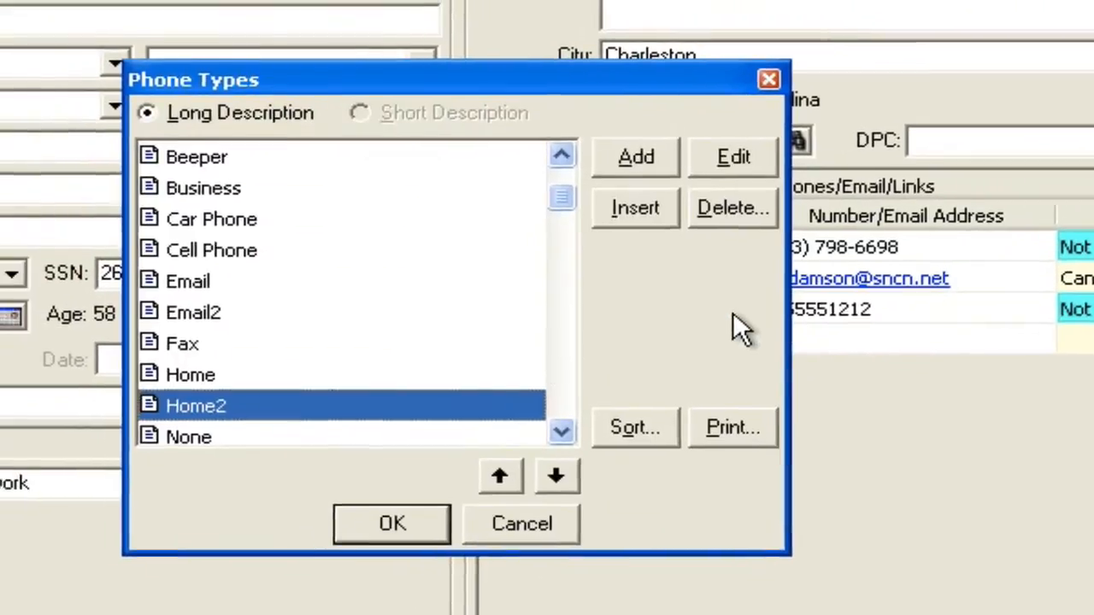
{"action": "left_click", "coordinate": [732, 157]}
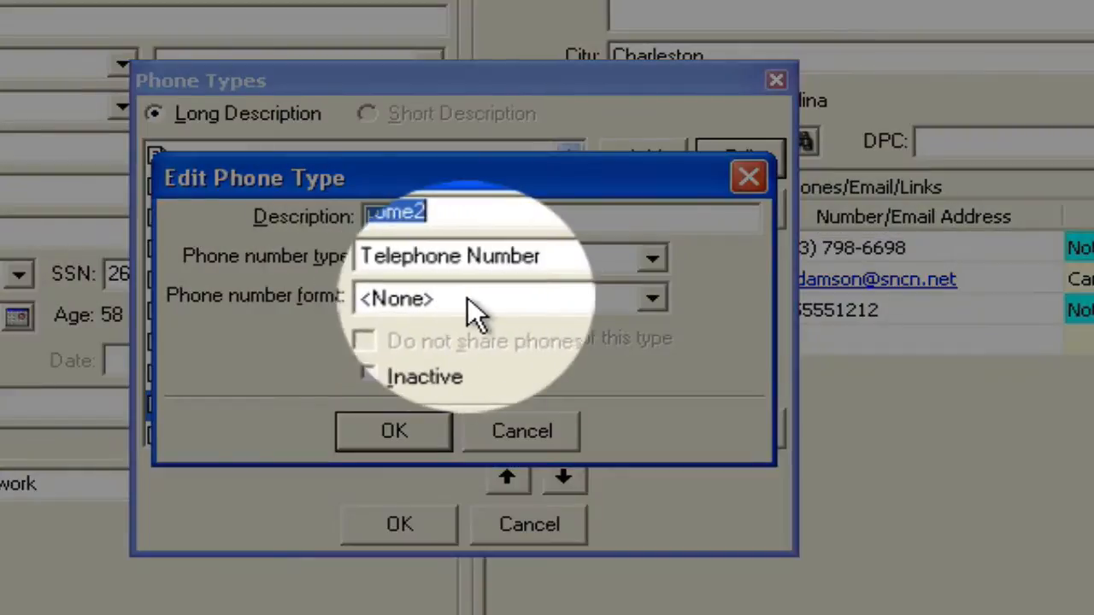
{"action": "left_click", "coordinate": [651, 298]}
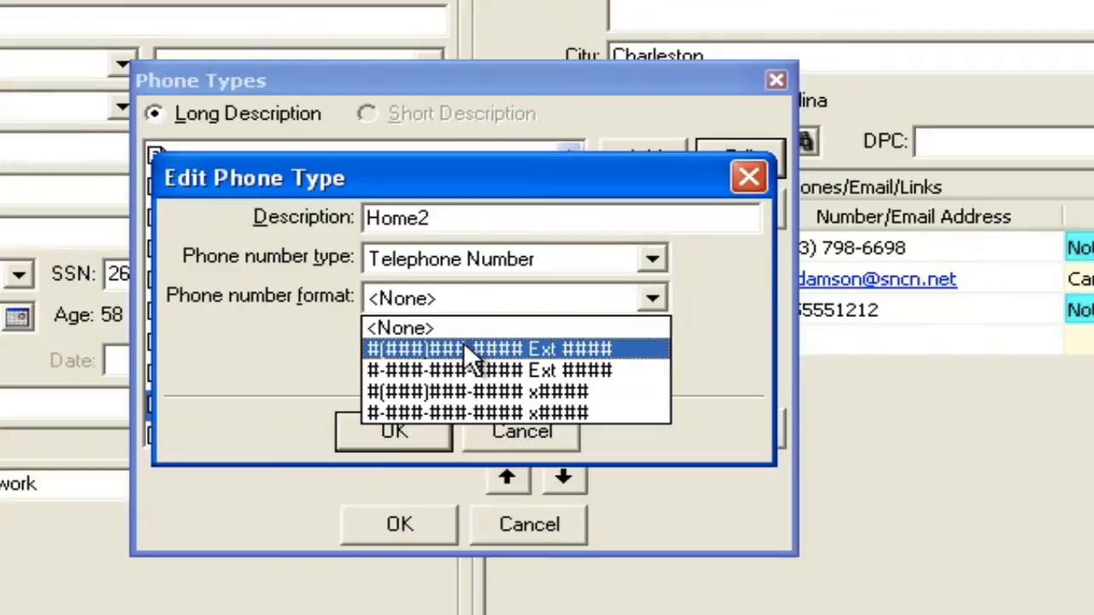
{"action": "mouse_move", "coordinate": [492, 370]}
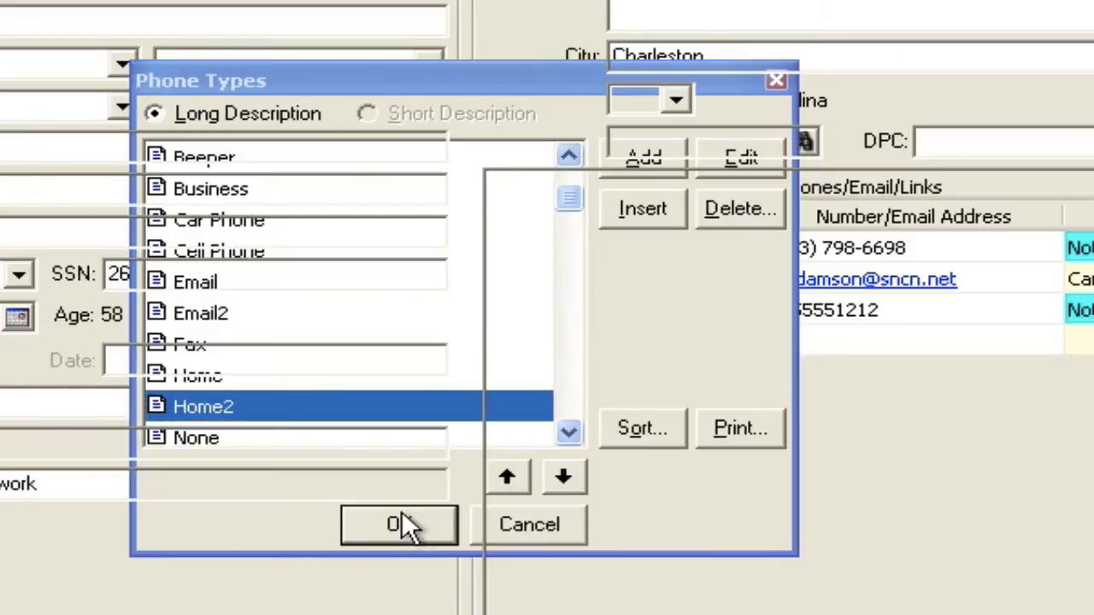
{"action": "left_click", "coordinate": [398, 524]}
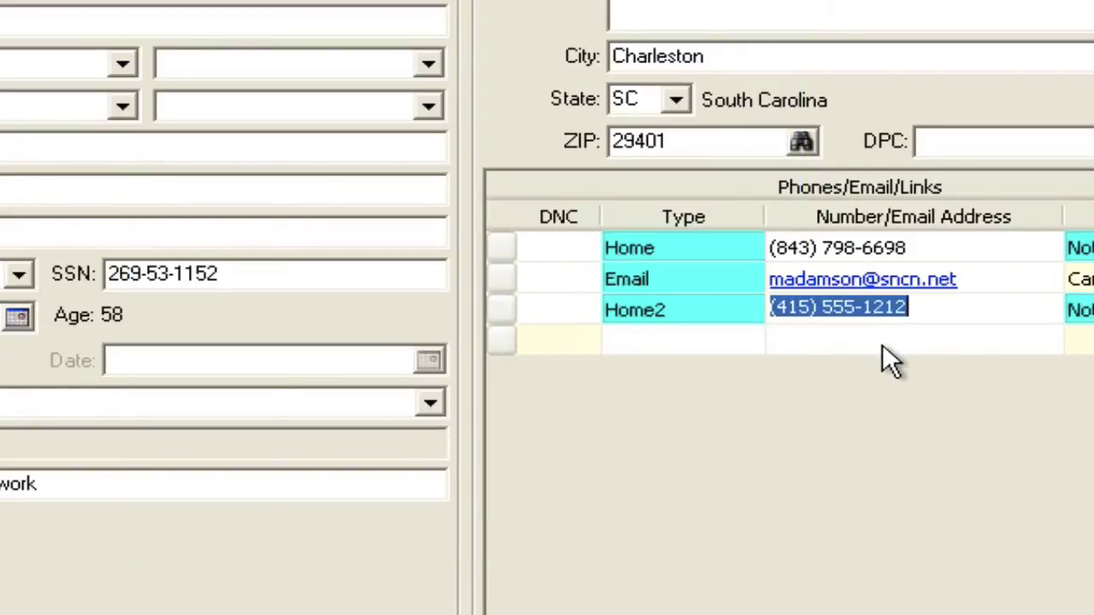
{"action": "mouse_move", "coordinate": [855, 351]}
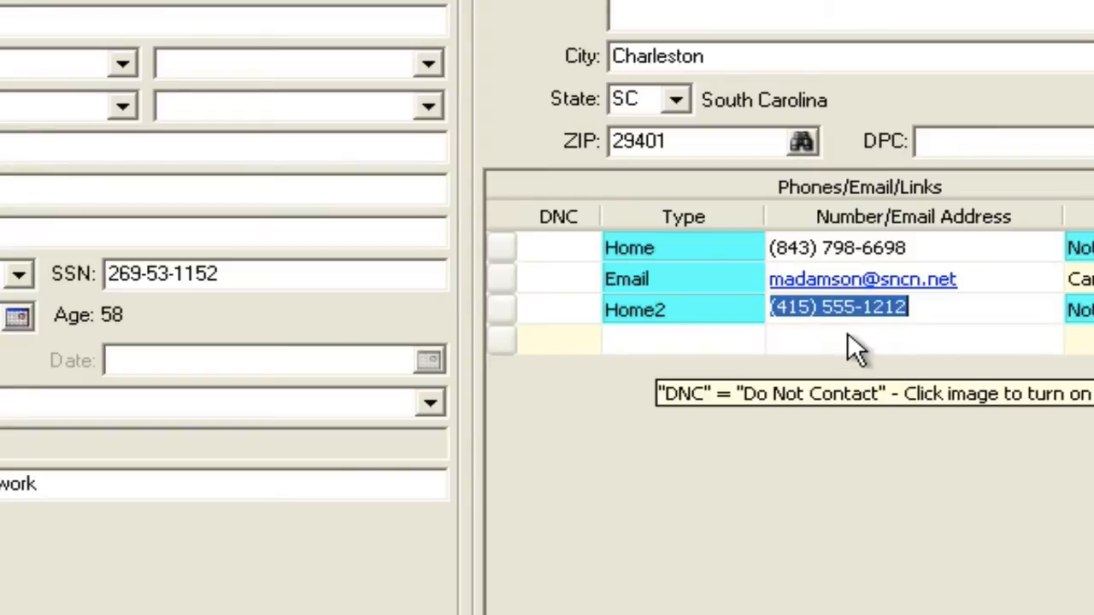
Type the new row below Home2 as Web address, keeping its Web Address/URL setting.
{"action": "left_click", "coordinate": [680, 339]}
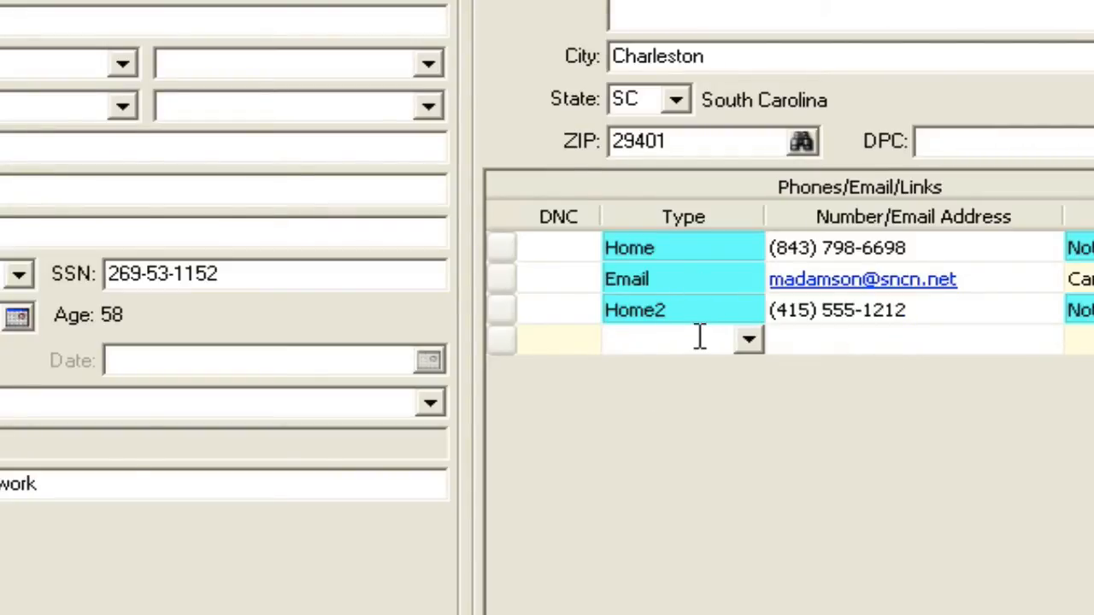
{"action": "left_click", "coordinate": [748, 339]}
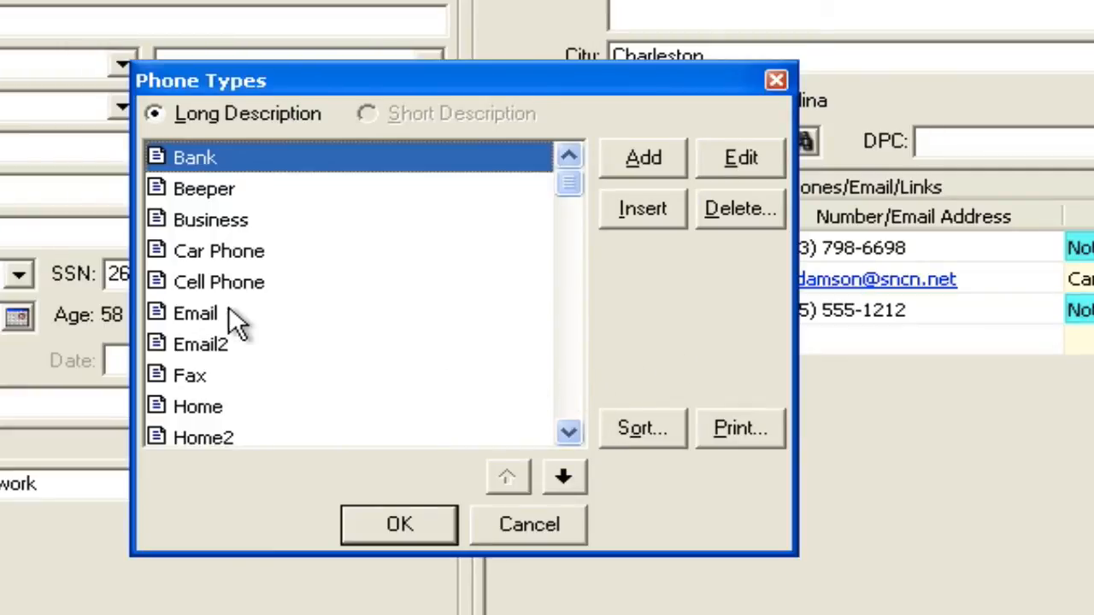
{"action": "left_click", "coordinate": [740, 157]}
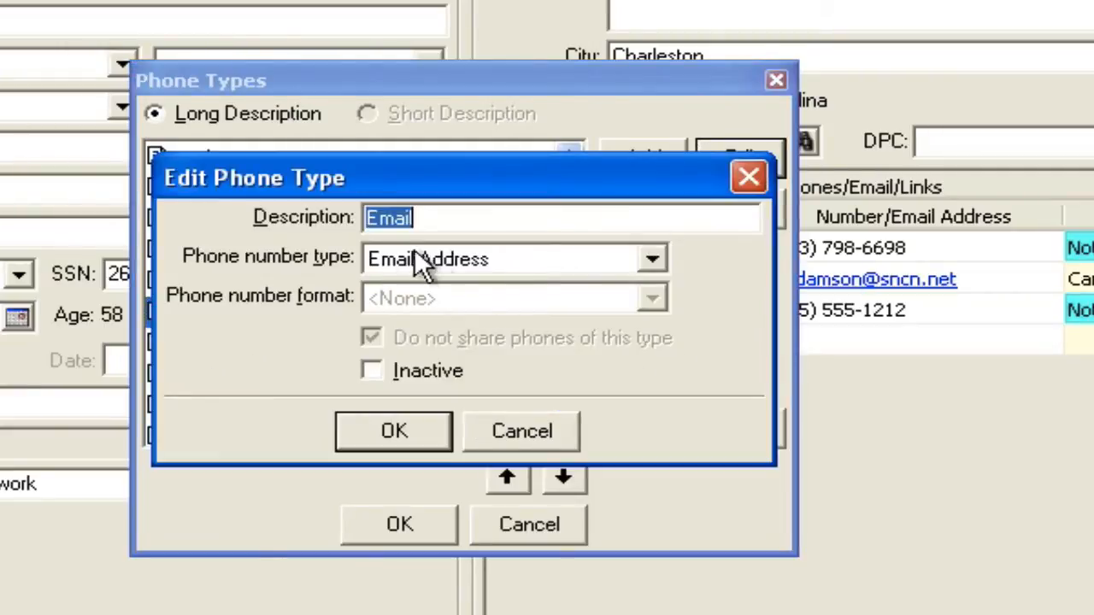
{"action": "left_click", "coordinate": [652, 258]}
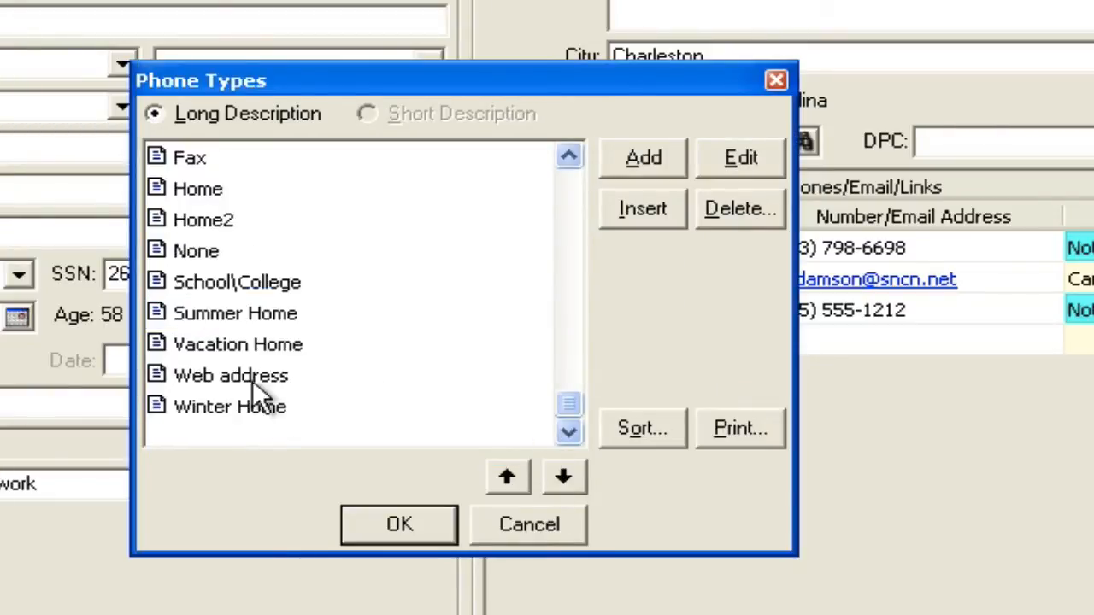
{"action": "left_click", "coordinate": [230, 376]}
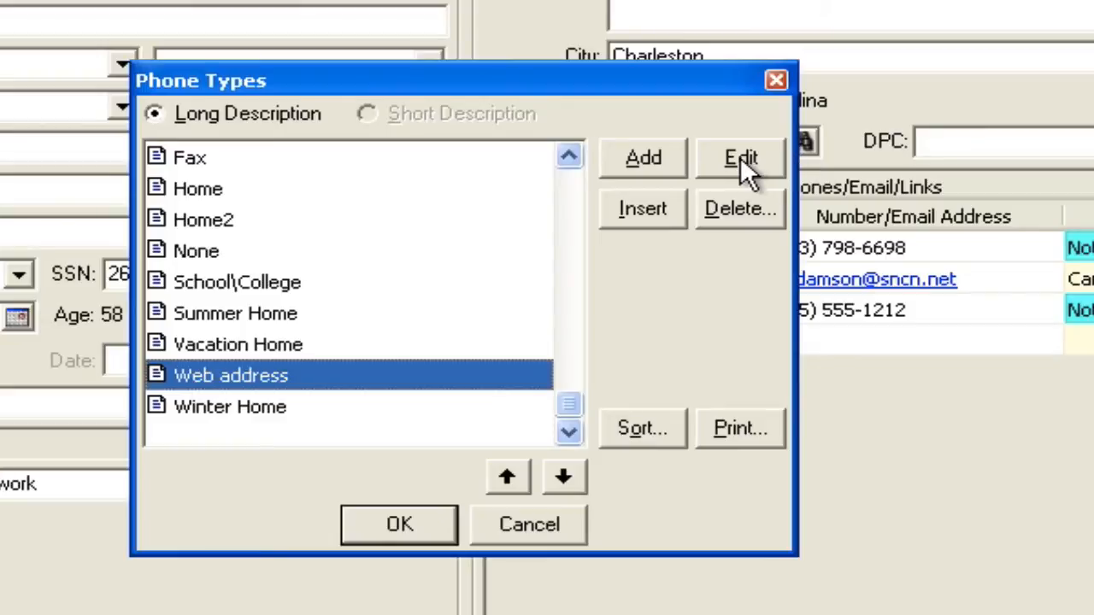
{"action": "left_click", "coordinate": [740, 157]}
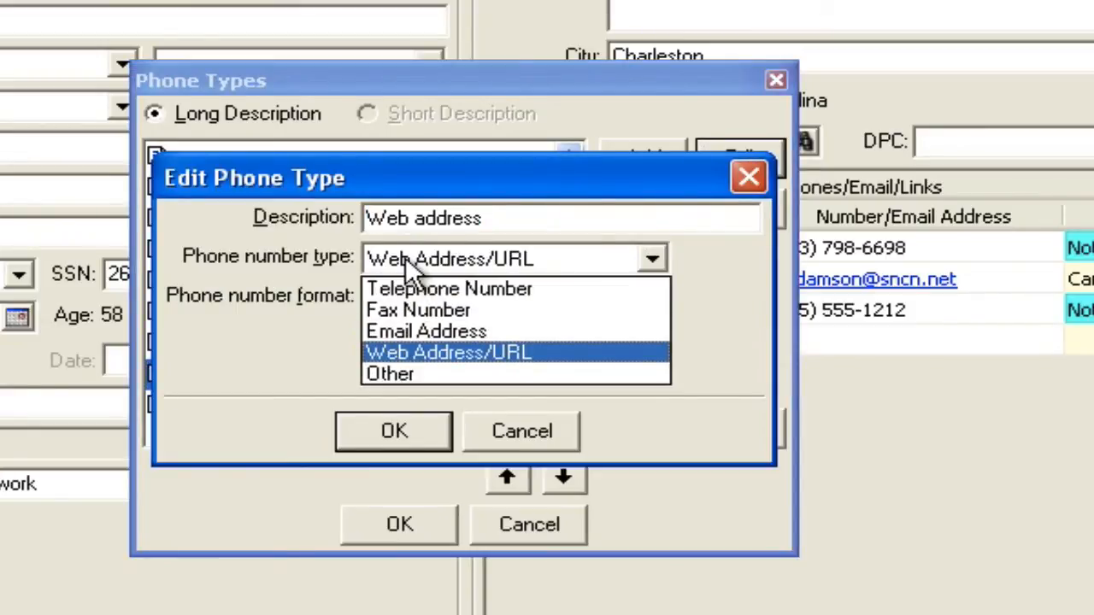
{"action": "mouse_move", "coordinate": [491, 270]}
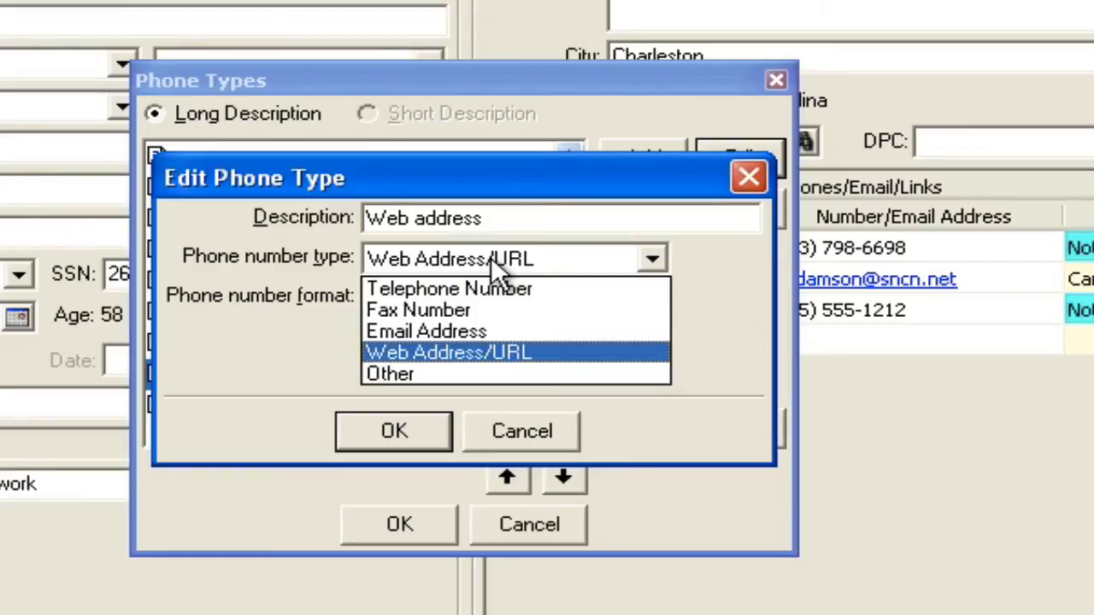
{"action": "left_click", "coordinate": [448, 353]}
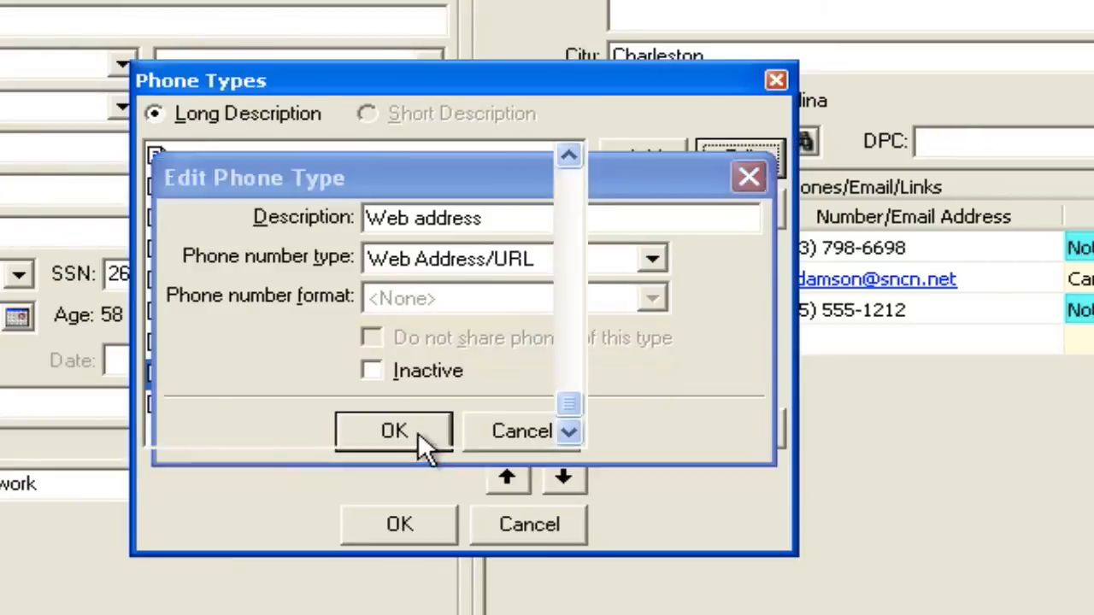
{"action": "left_click", "coordinate": [394, 430]}
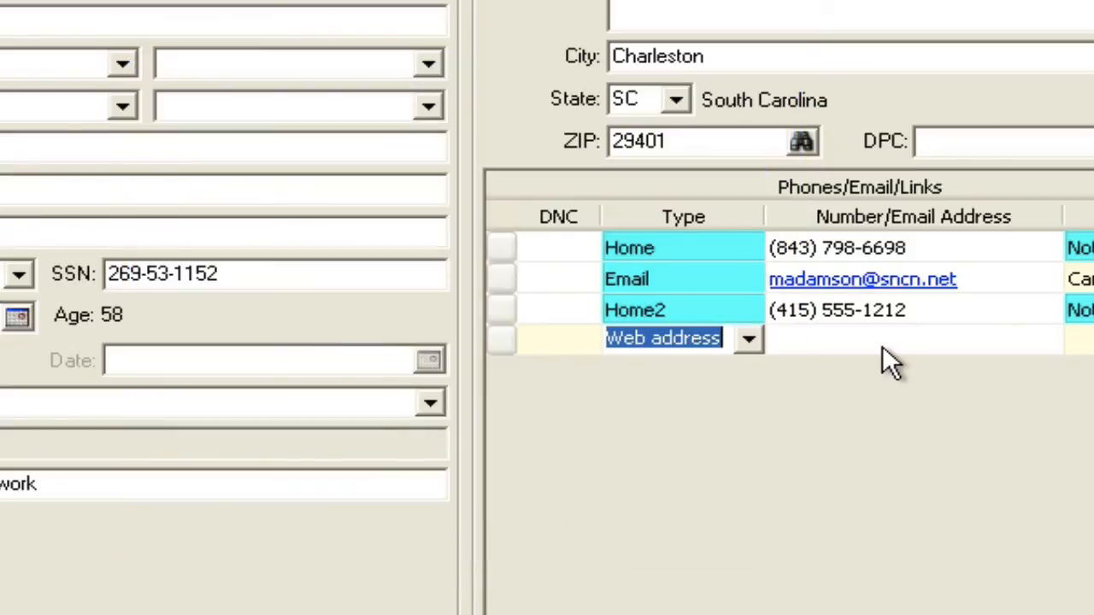
{"action": "type", "text": "w"}
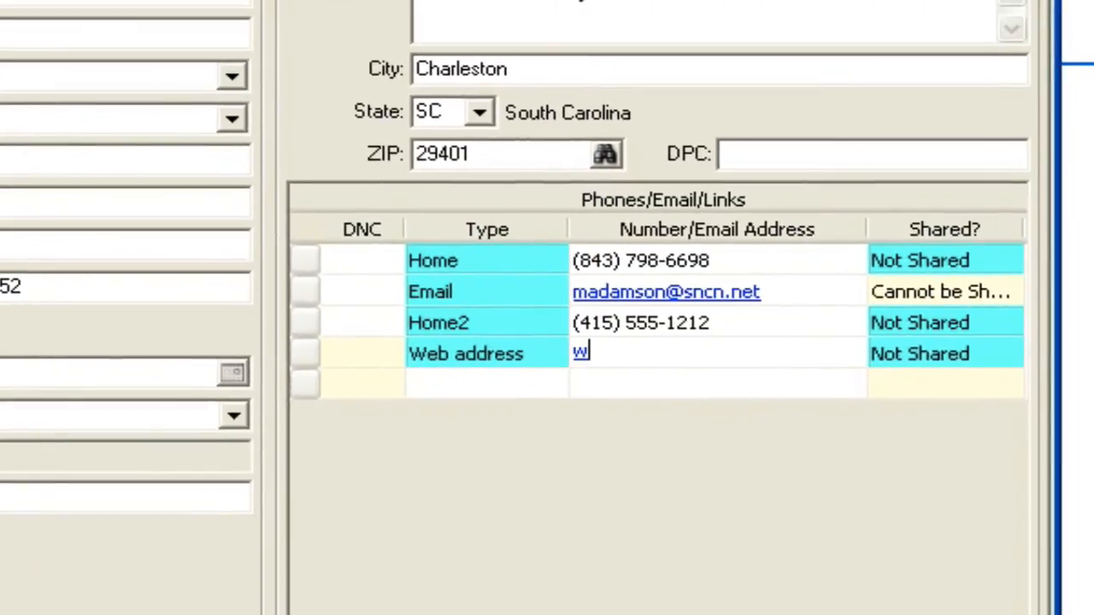
{"action": "type", "text": "ww.goo"}
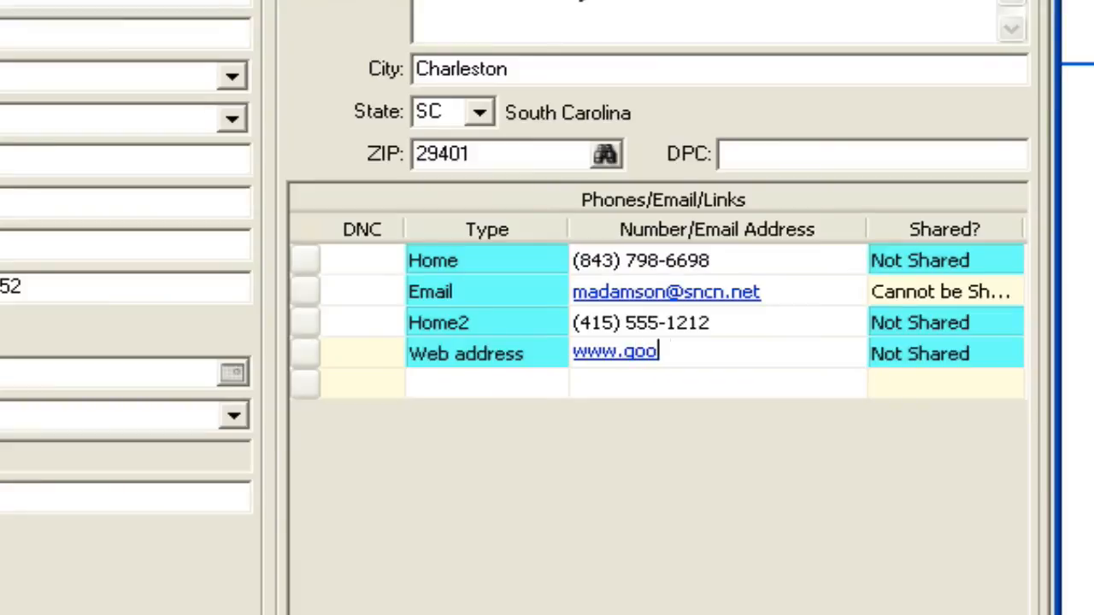
{"action": "type", "text": "gle.com"}
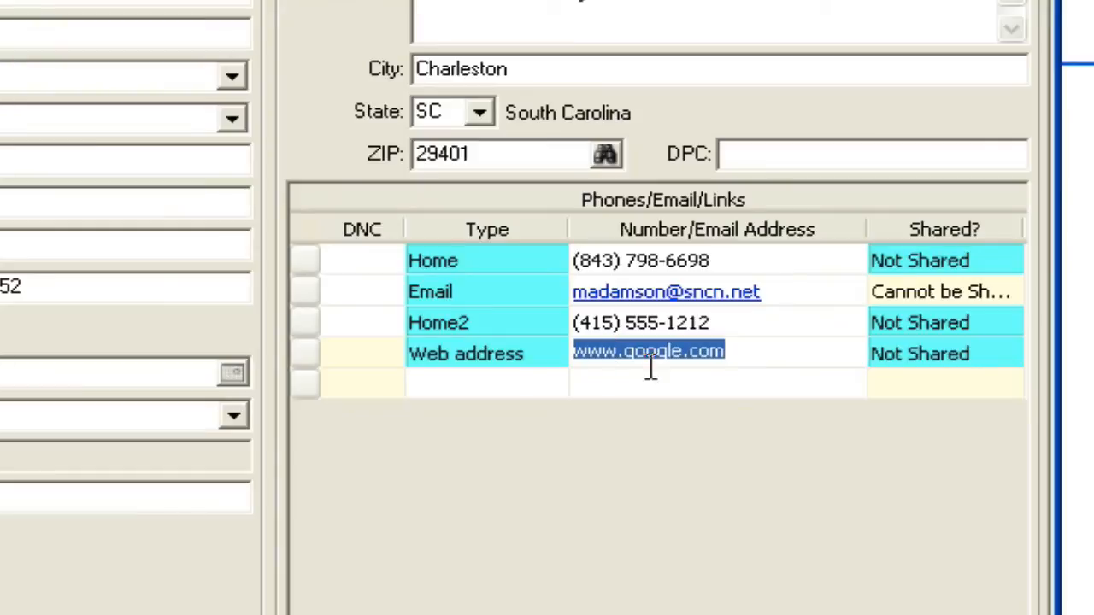
{"action": "mouse_move", "coordinate": [714, 427]}
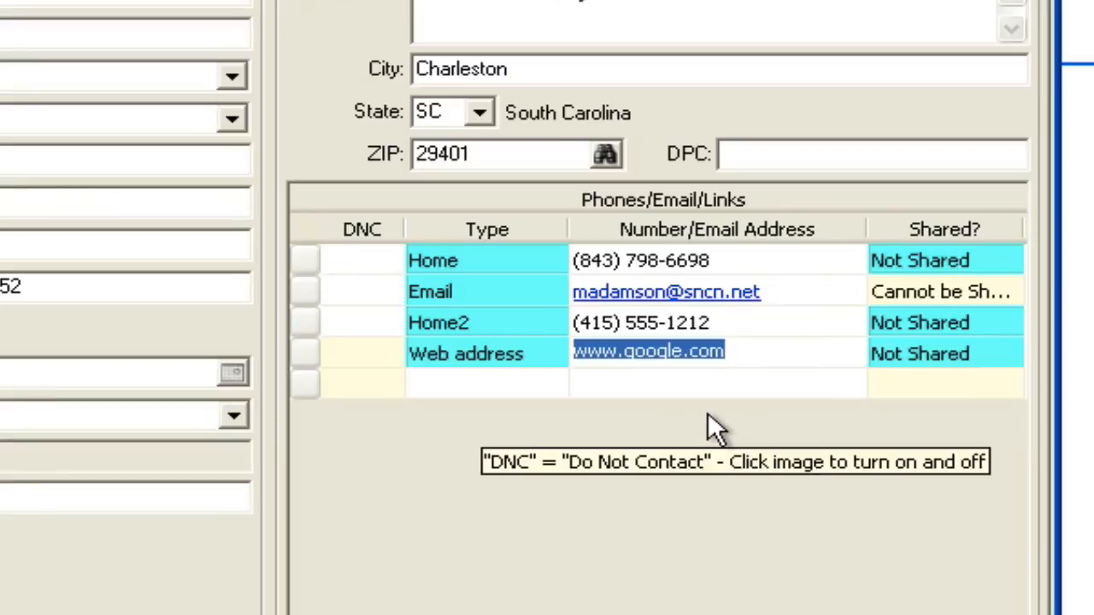
{"action": "mouse_move", "coordinate": [581, 329]}
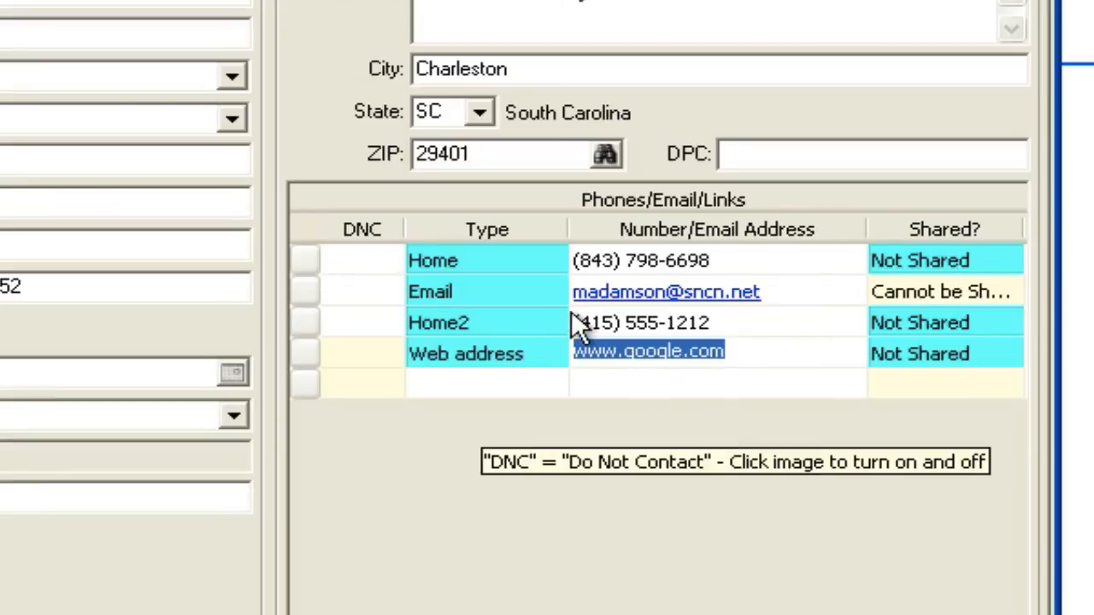
{"action": "mouse_move", "coordinate": [731, 320]}
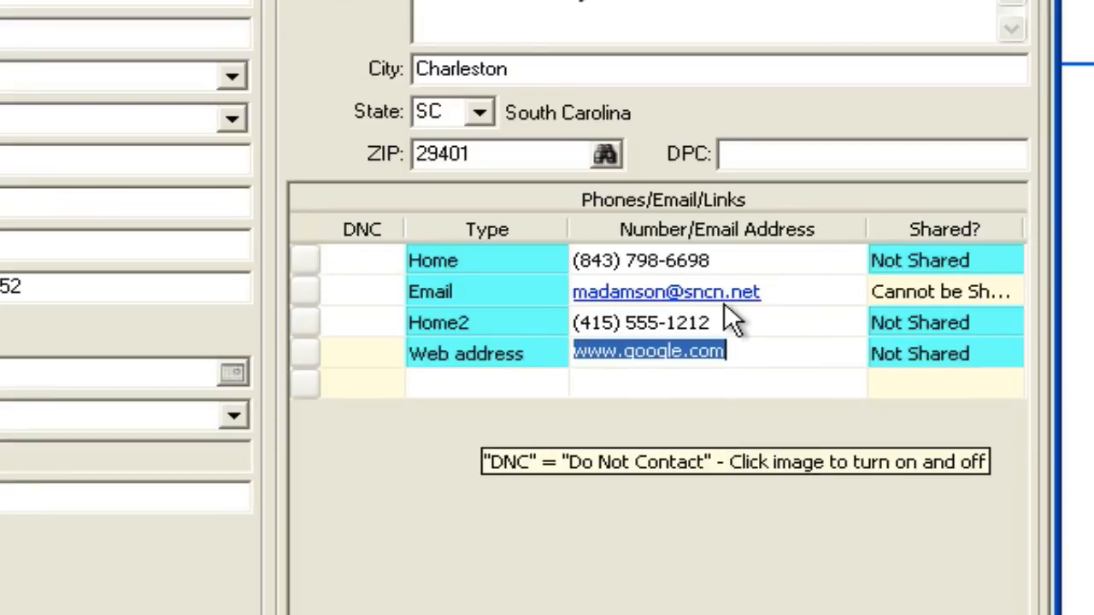